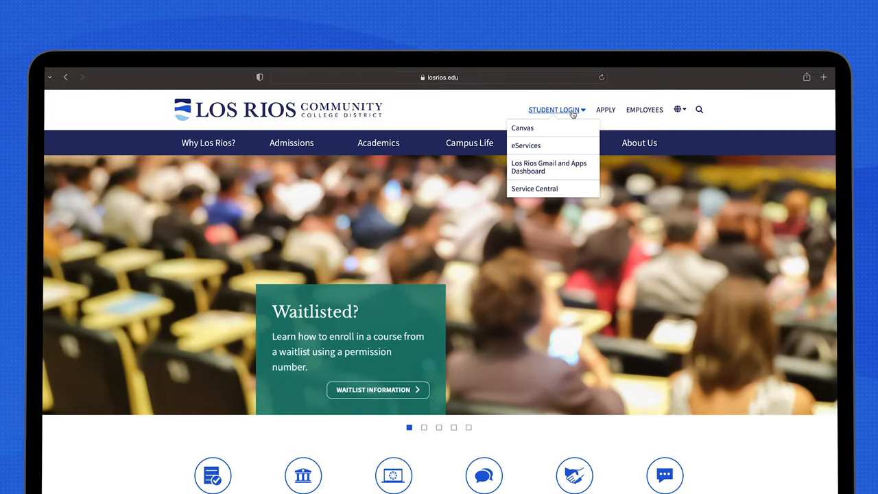
mouse_move(527, 145)
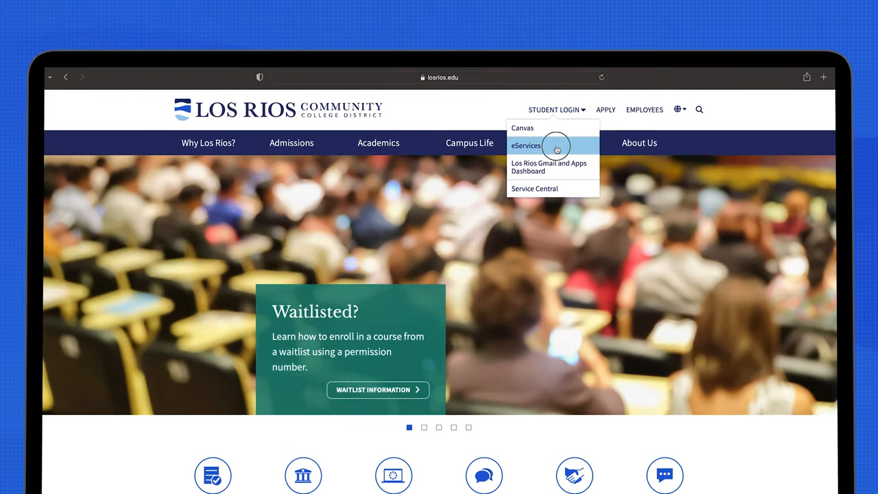
Reach the eServices sign-in page from the Student Login menu.
left_click(525, 145)
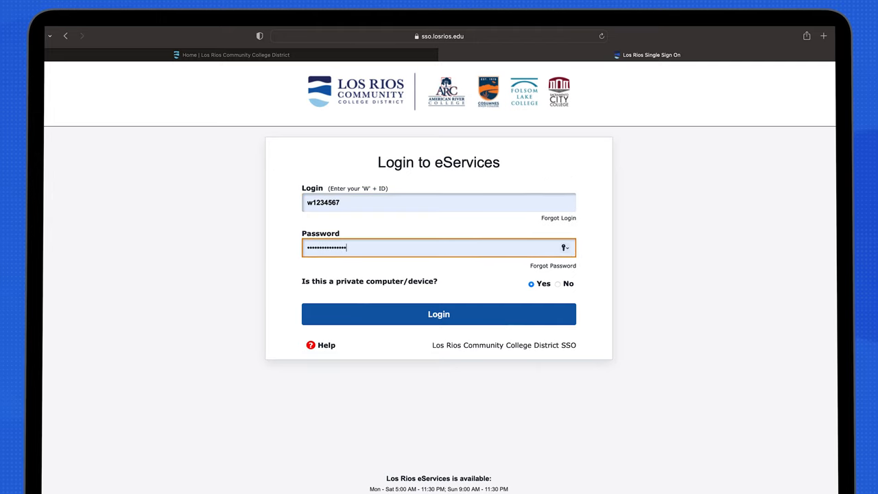
Submit the W ID and password and choose a Duo verification option.
left_click(439, 314)
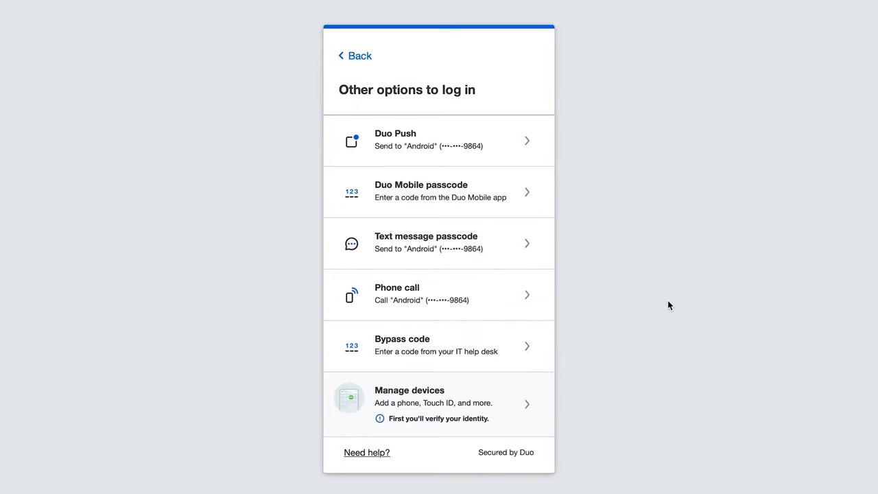
left_click(440, 294)
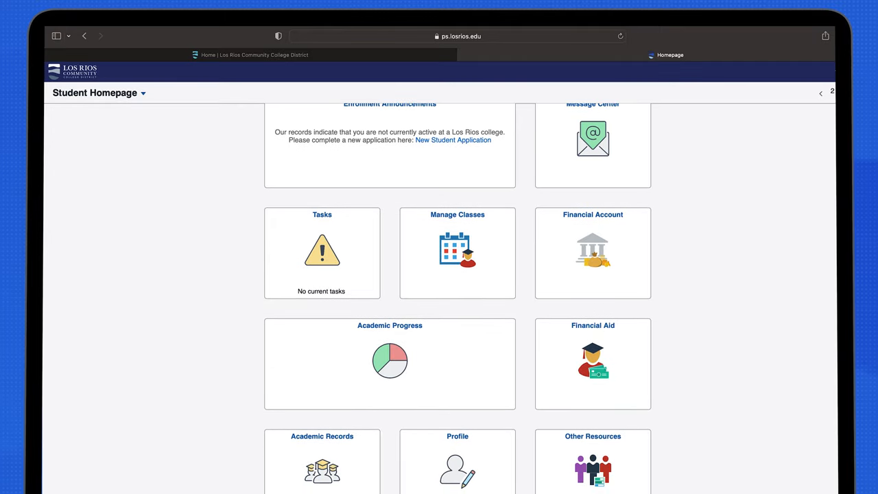
scroll("down", 3)
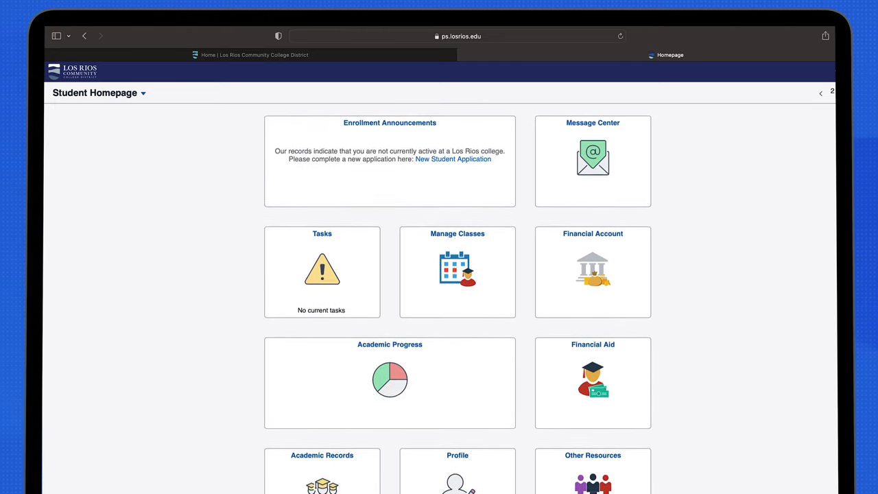
scroll("down", 3)
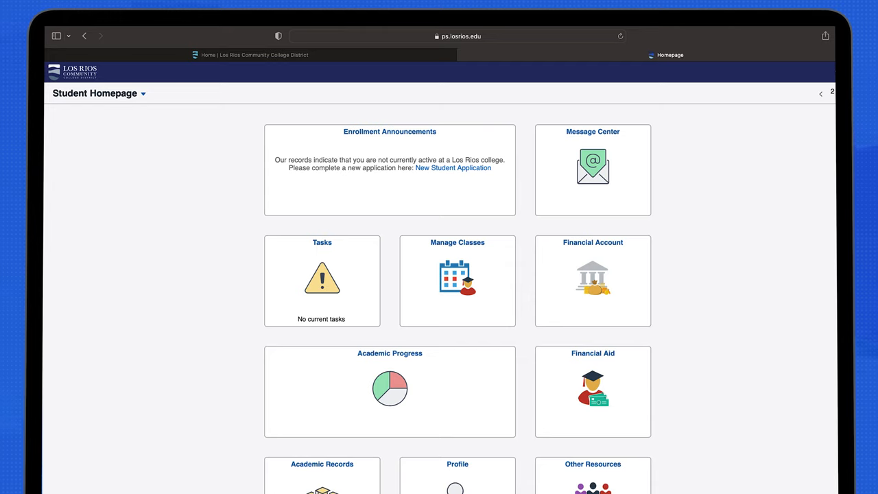